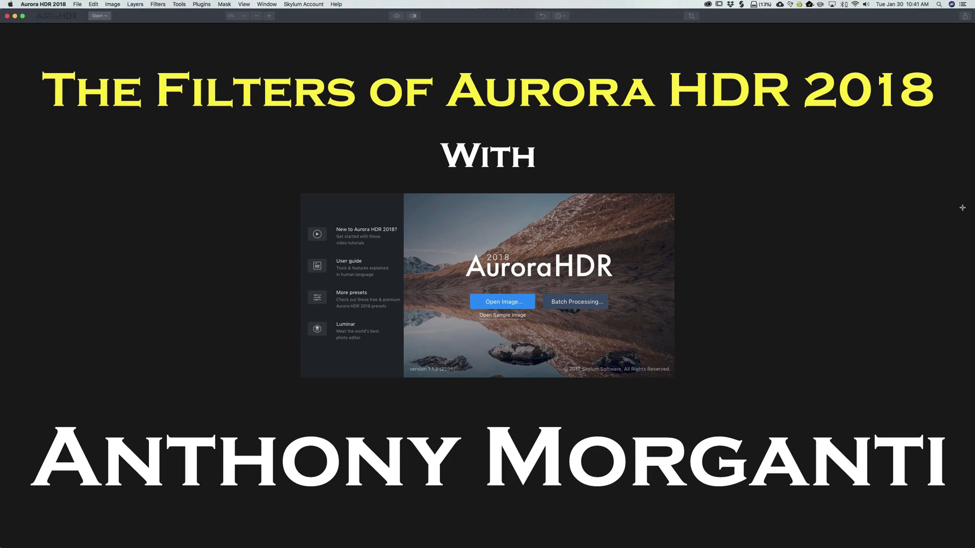
# Step: Open the park landscape photo with its filter stack including Dodge & Burn at amount 100
pyautogui.click(502, 302)
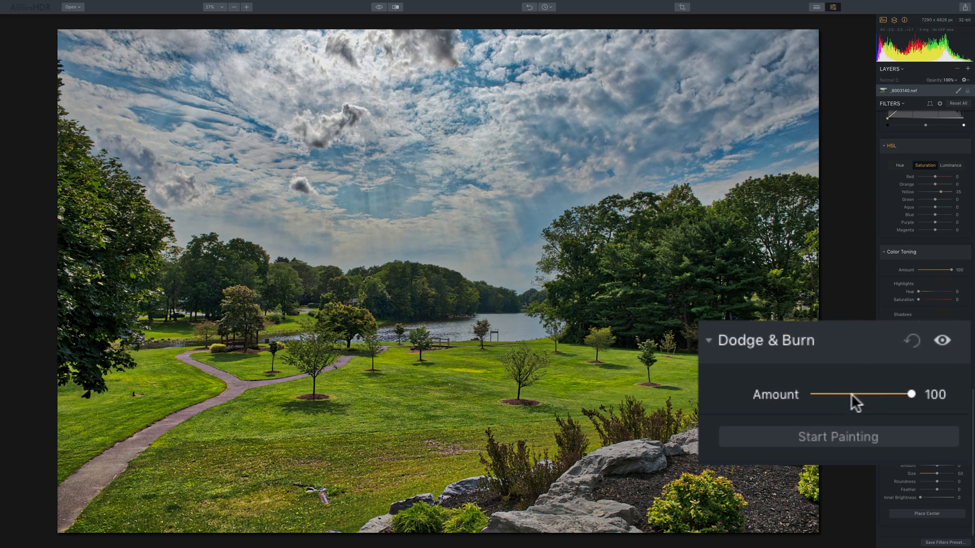
pyautogui.moveTo(874, 403)
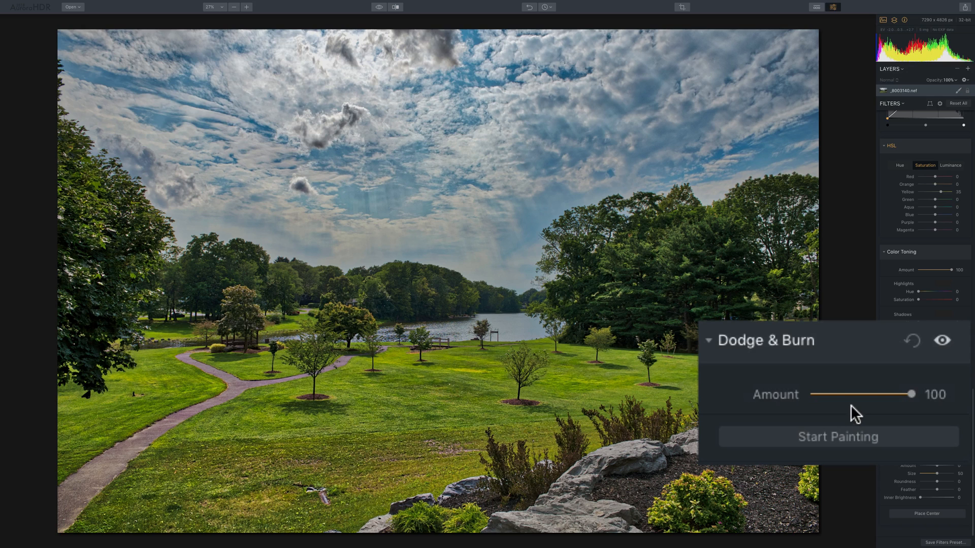
pyautogui.moveTo(840, 446)
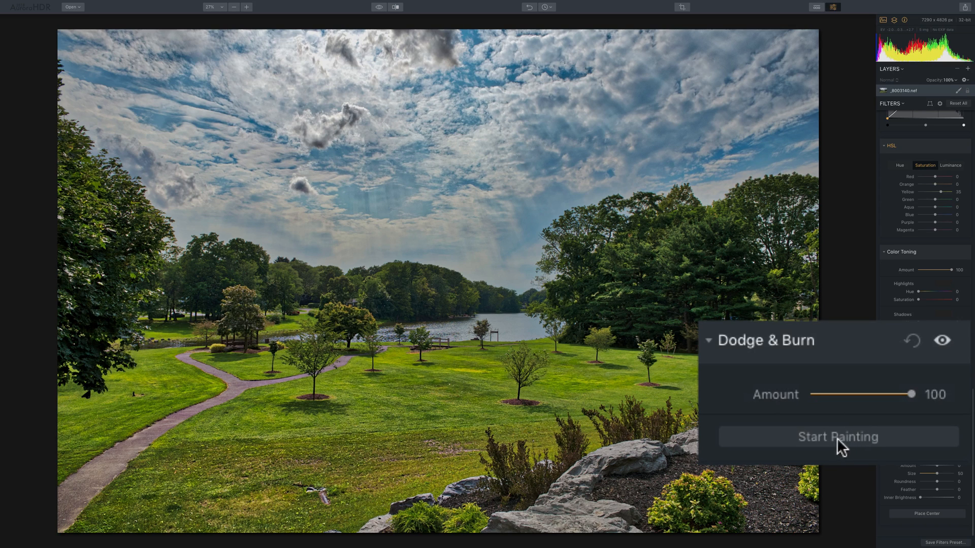
# Step: Start Dodge & Burn painting with the Lighten brush at size 100, strength 50%
pyautogui.click(837, 437)
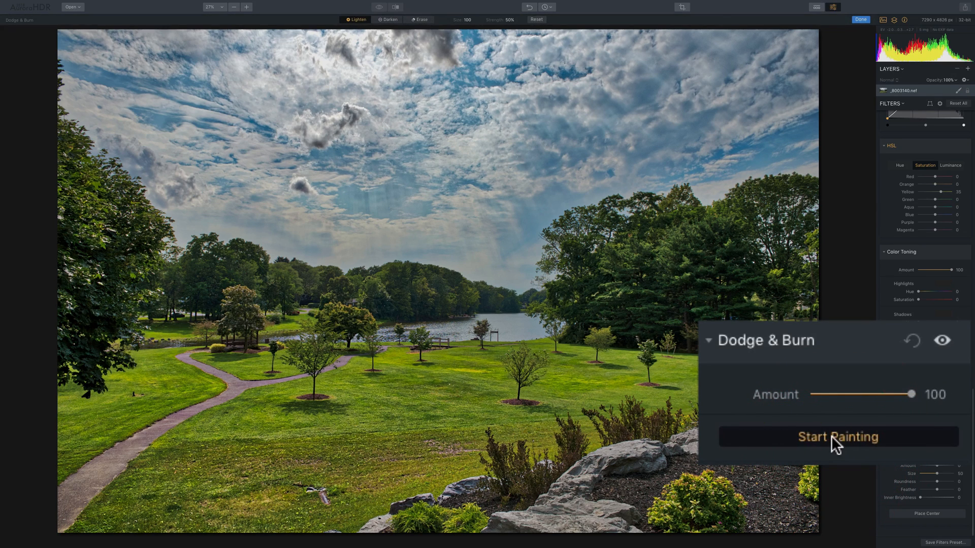
pyautogui.click(838, 437)
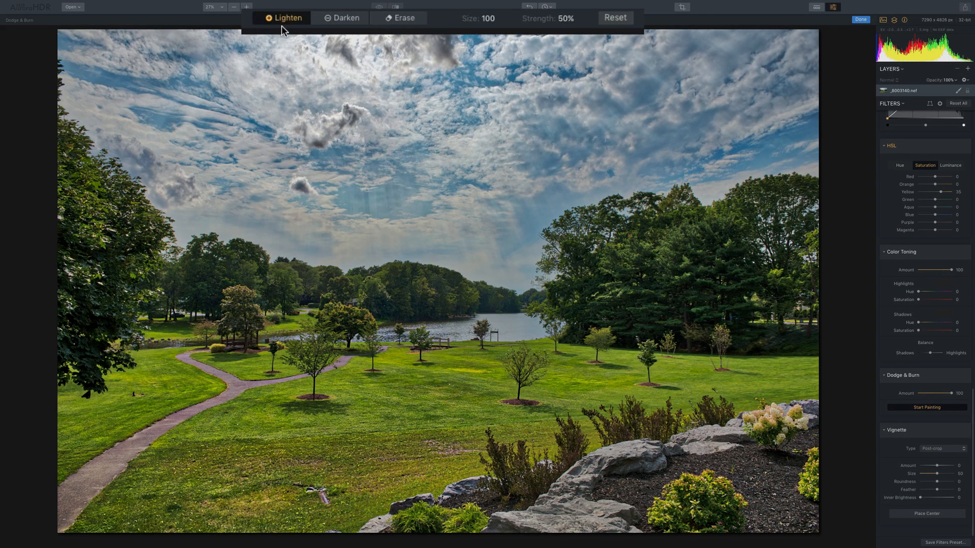
pyautogui.moveTo(286, 24)
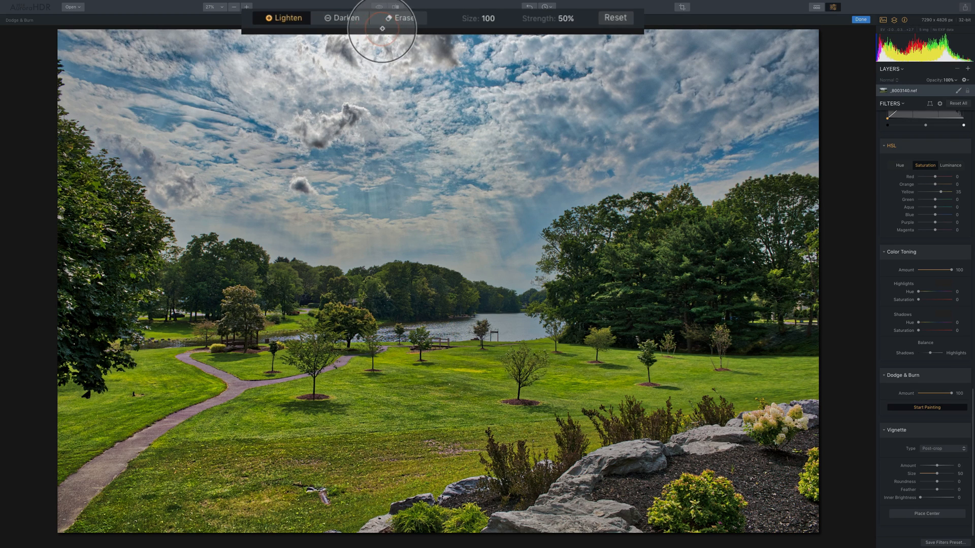
pyautogui.moveTo(470, 21)
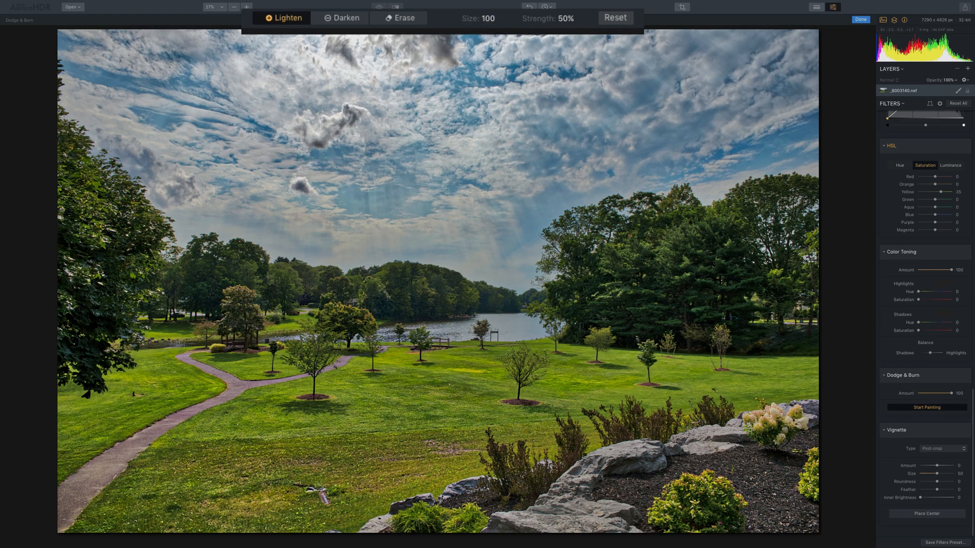
pyautogui.moveTo(473, 38)
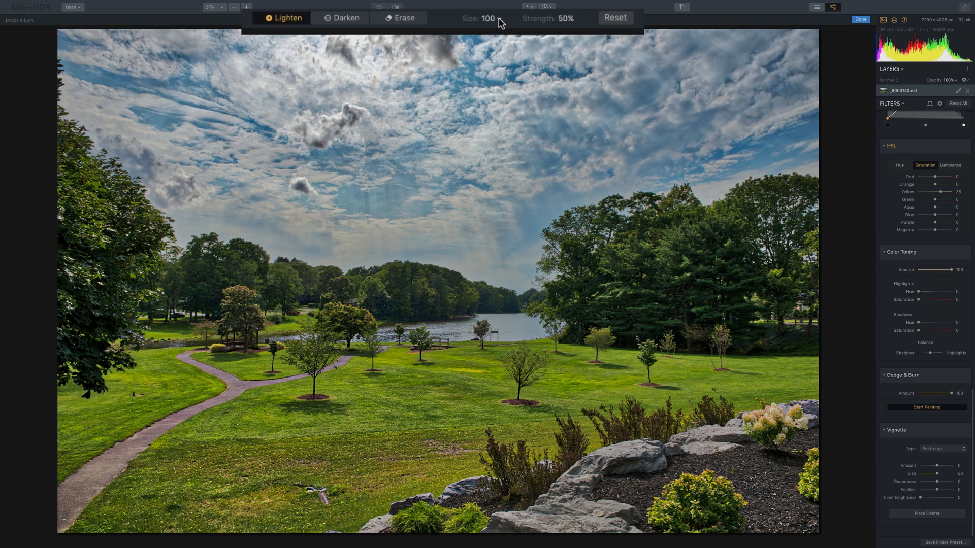
# Step: Enlarge the Lighten brush size from 100 to 173
pyautogui.click(491, 18)
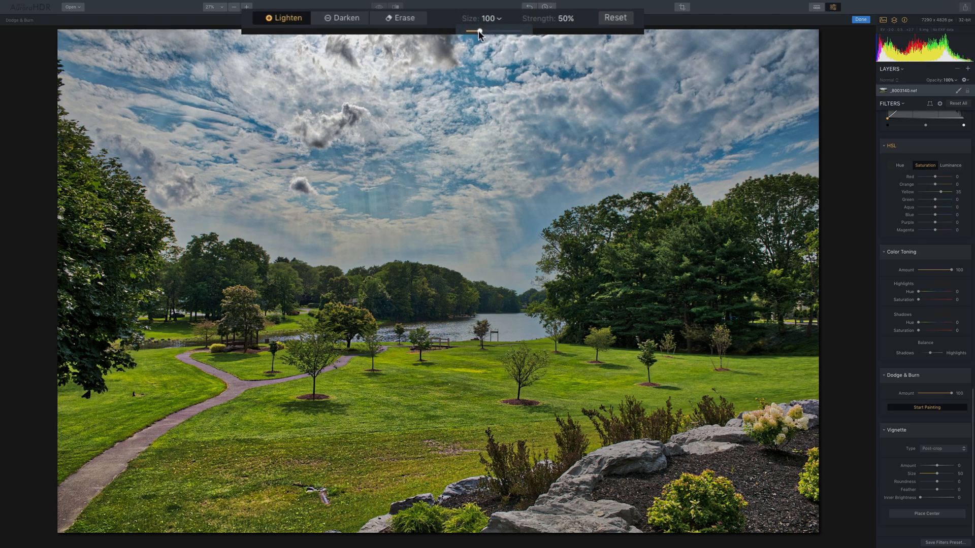
pyautogui.moveTo(478, 30); pyautogui.dragTo(497, 29)
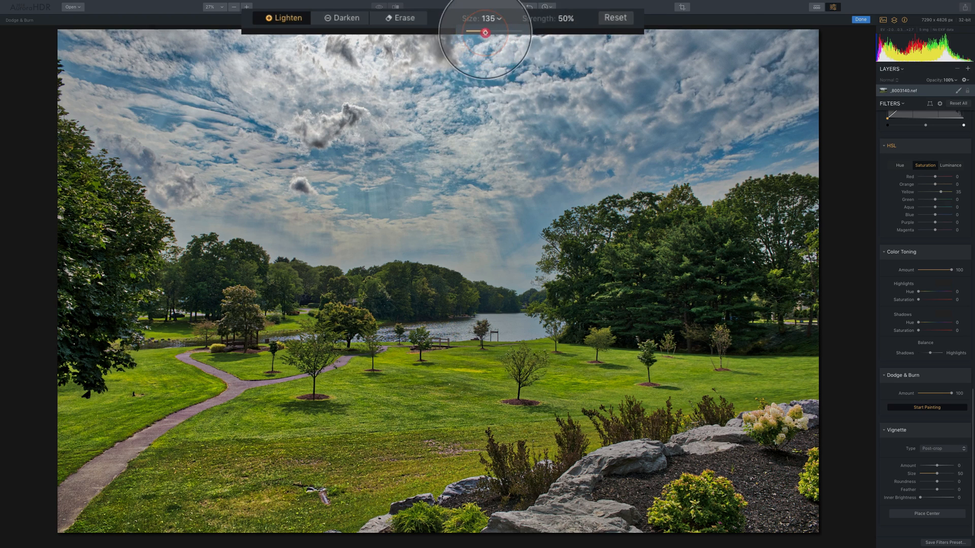
pyautogui.moveTo(488, 31); pyautogui.dragTo(484, 31)
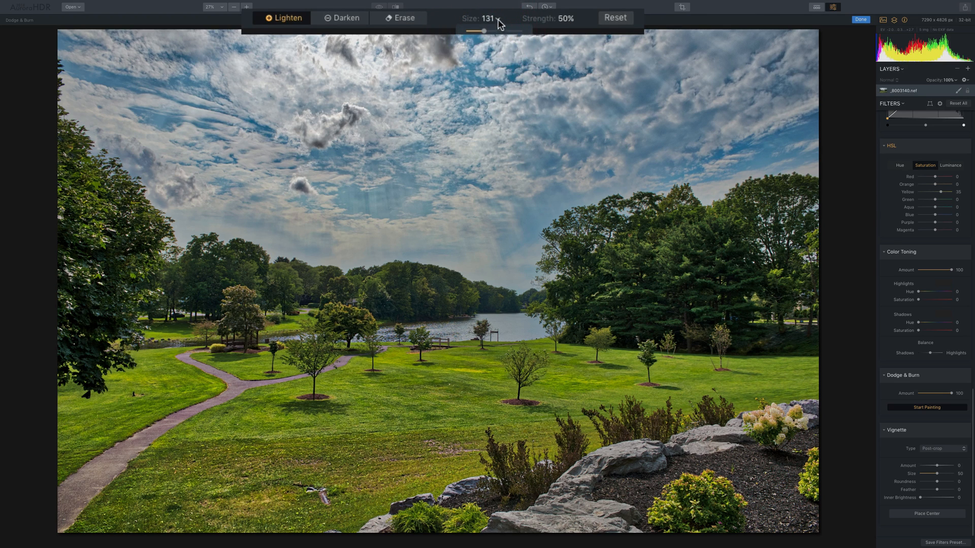
pyautogui.moveTo(512, 19)
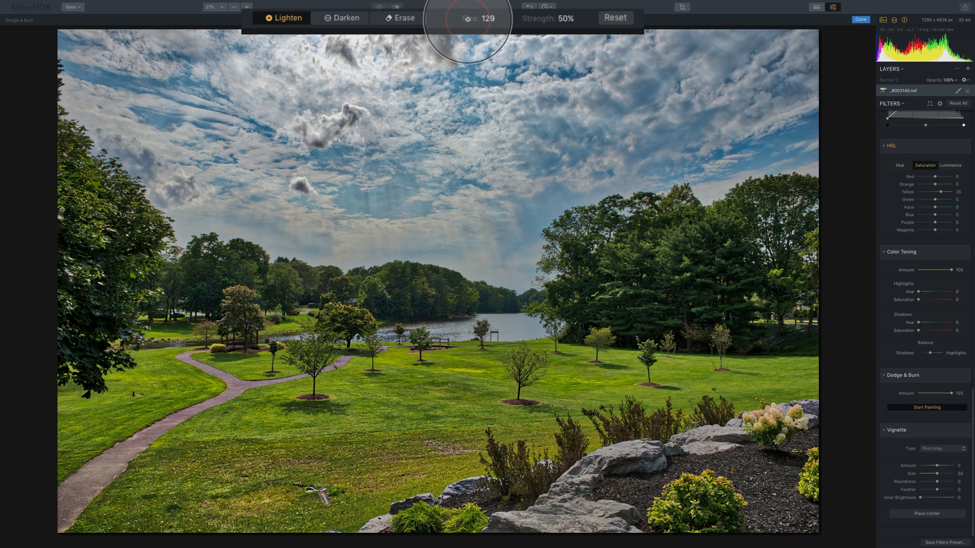
pyautogui.scroll(-3)
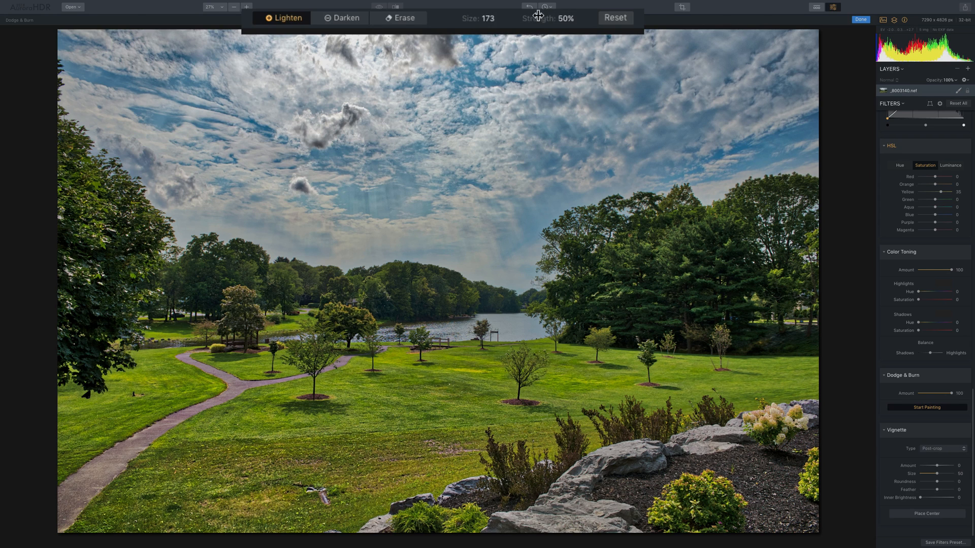
pyautogui.moveTo(533, 18)
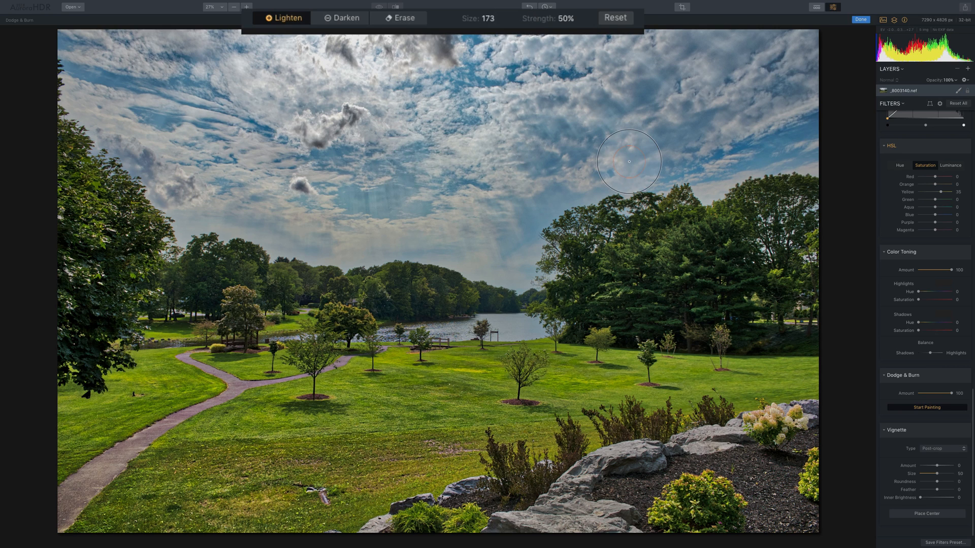
pyautogui.moveTo(628, 156)
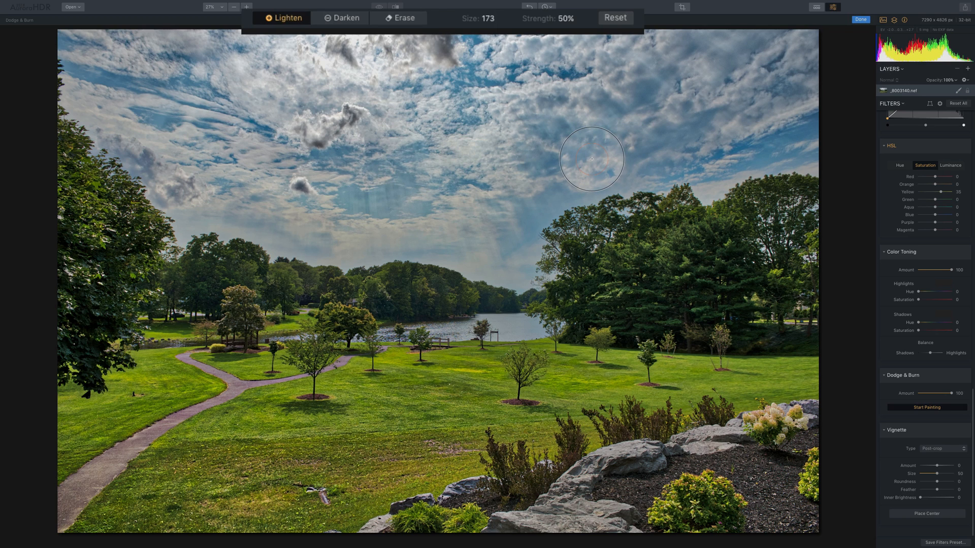
pyautogui.moveTo(592, 158)
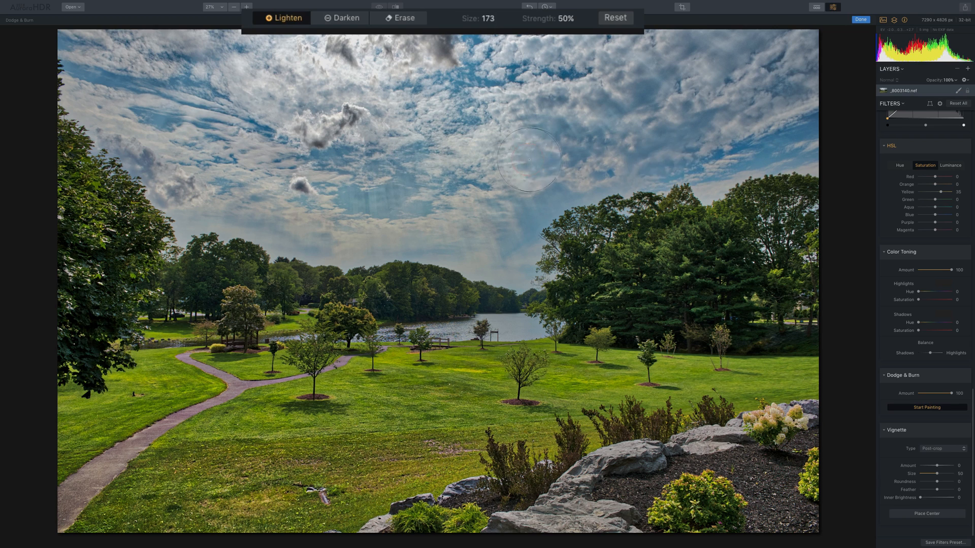
pyautogui.moveTo(660, 173)
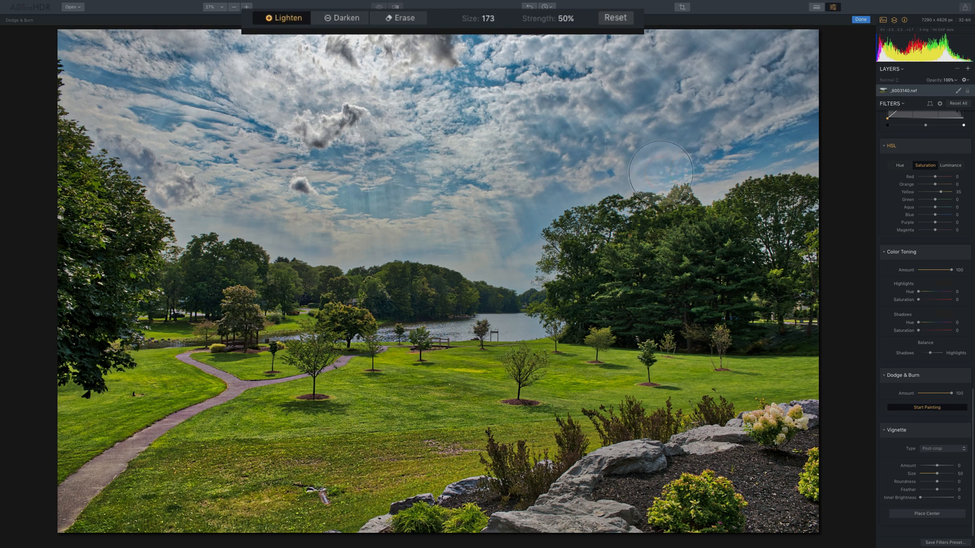
pyautogui.moveTo(497, 194)
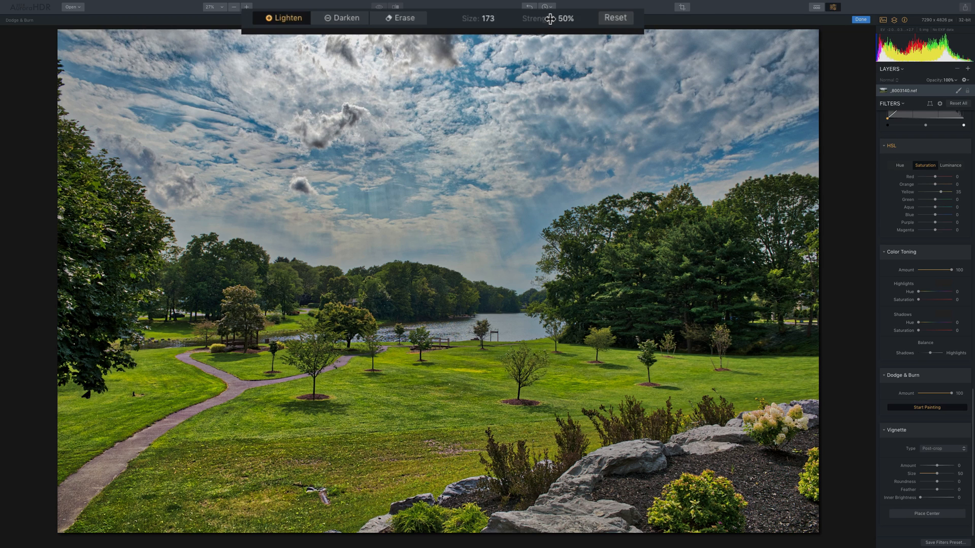
pyautogui.moveTo(470, 21)
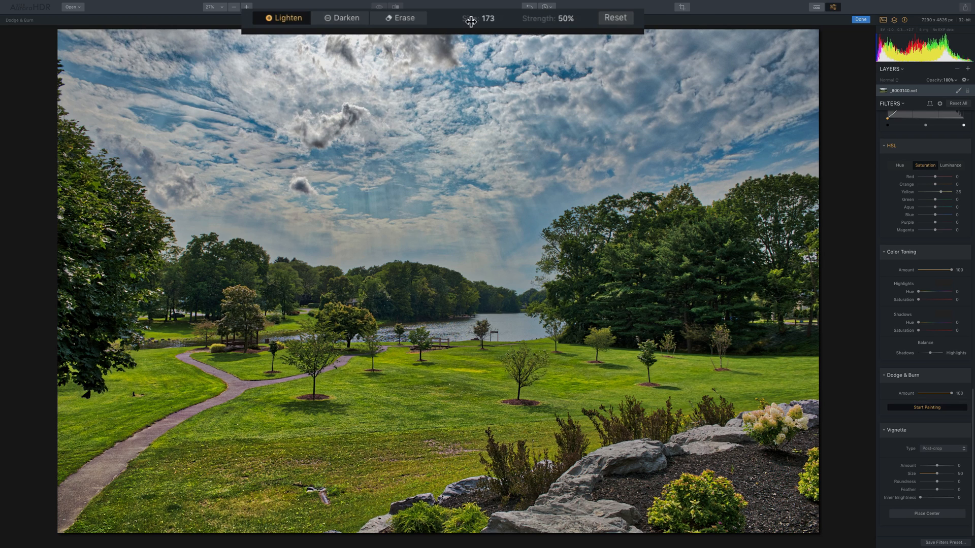
pyautogui.moveTo(578, 23)
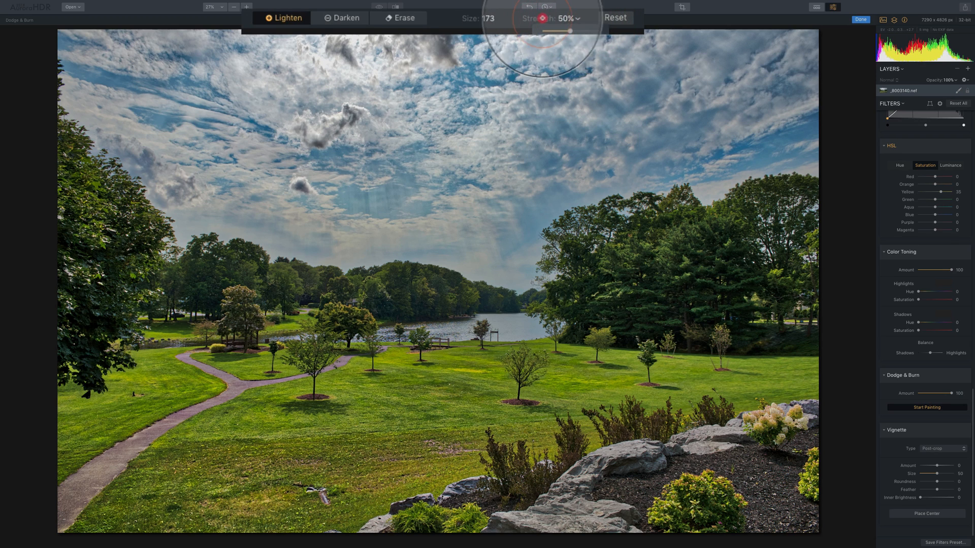
# Step: Raise the brush strength from 50% to 52% while dodging parts of the sky
pyautogui.moveTo(552, 31); pyautogui.dragTo(570, 31)
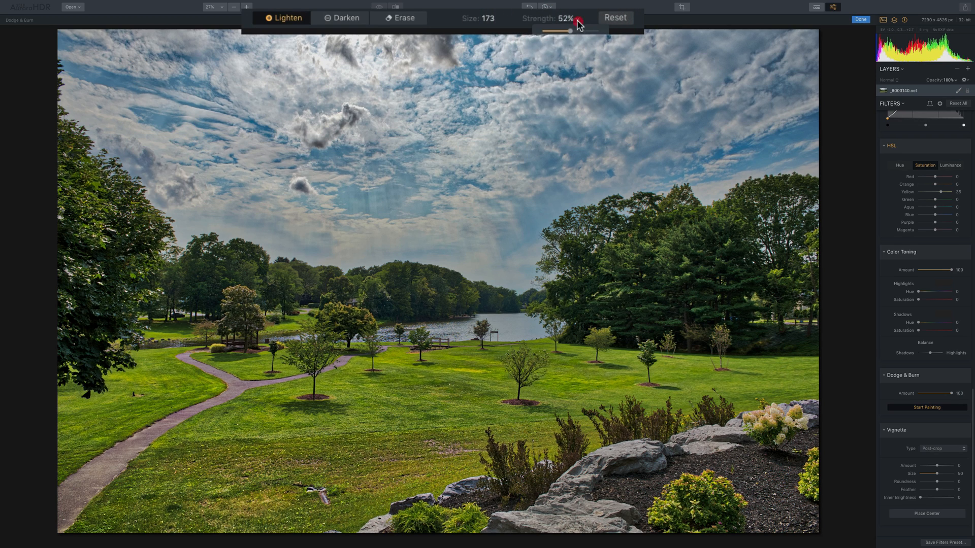
pyautogui.moveTo(546, 28)
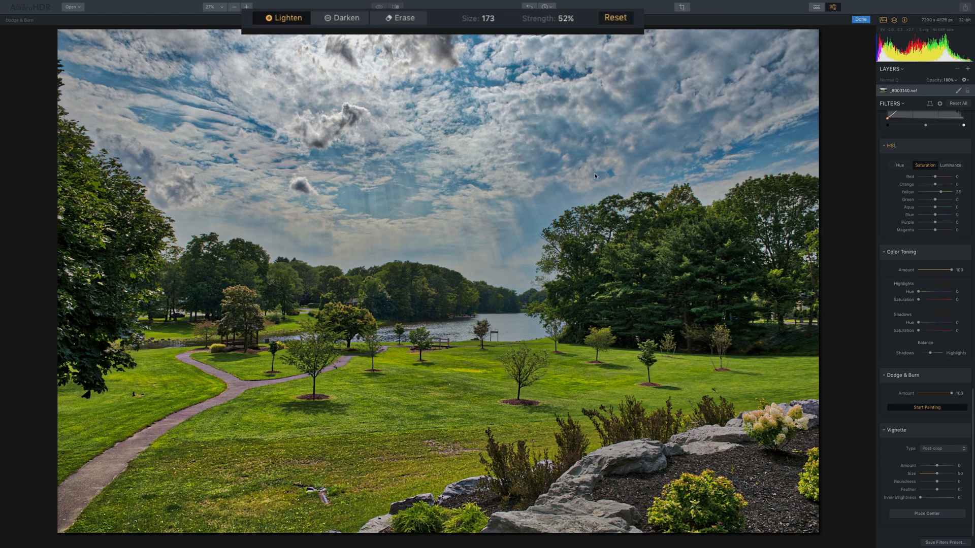
pyautogui.moveTo(515, 112)
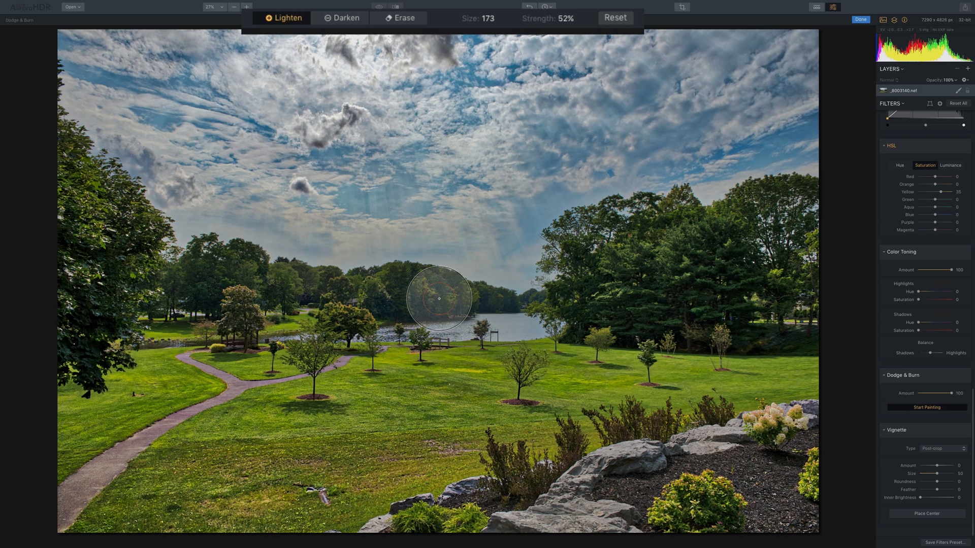
pyautogui.moveTo(435, 294)
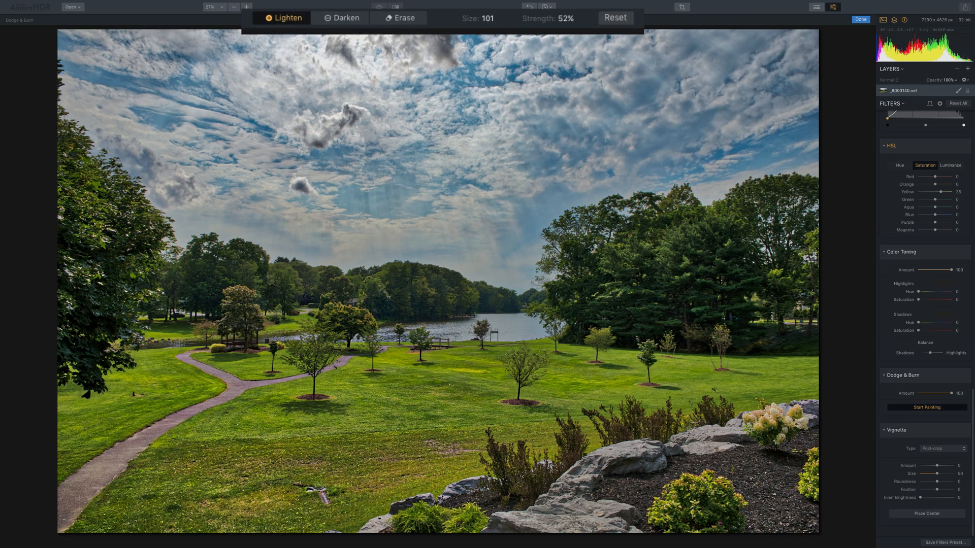
pyautogui.moveTo(474, 17)
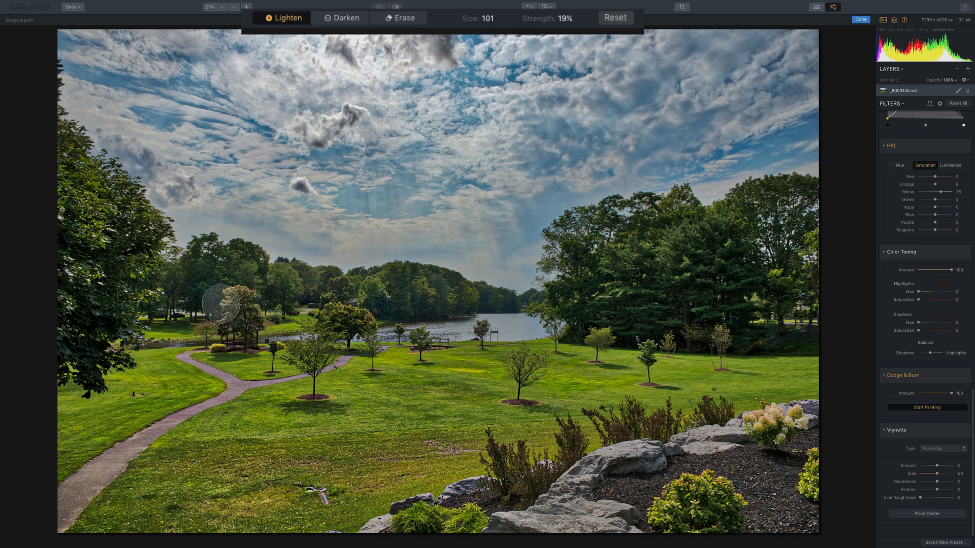
pyautogui.moveTo(478, 292)
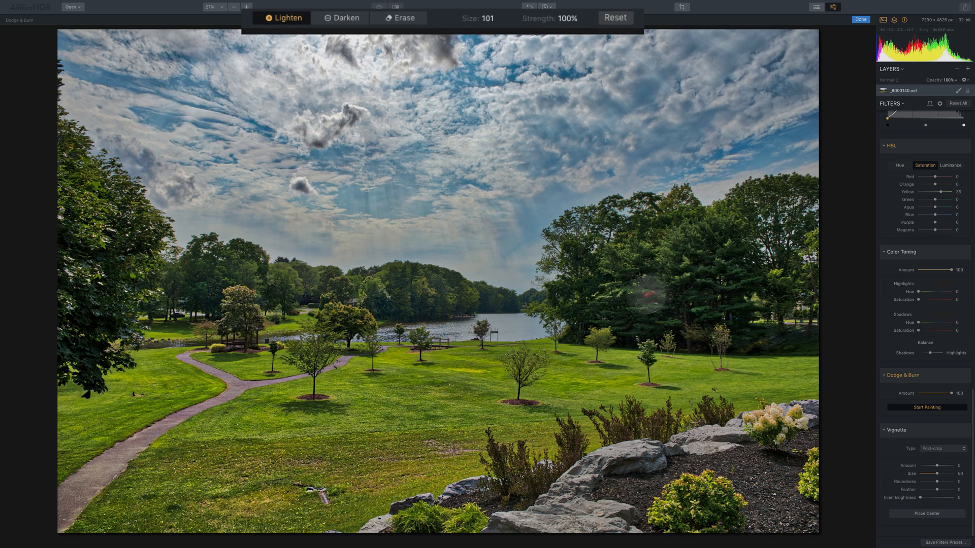
# Step: Lighten the large tree cluster on the right with the brush at size 101, 100% strength
pyautogui.click(683, 268)
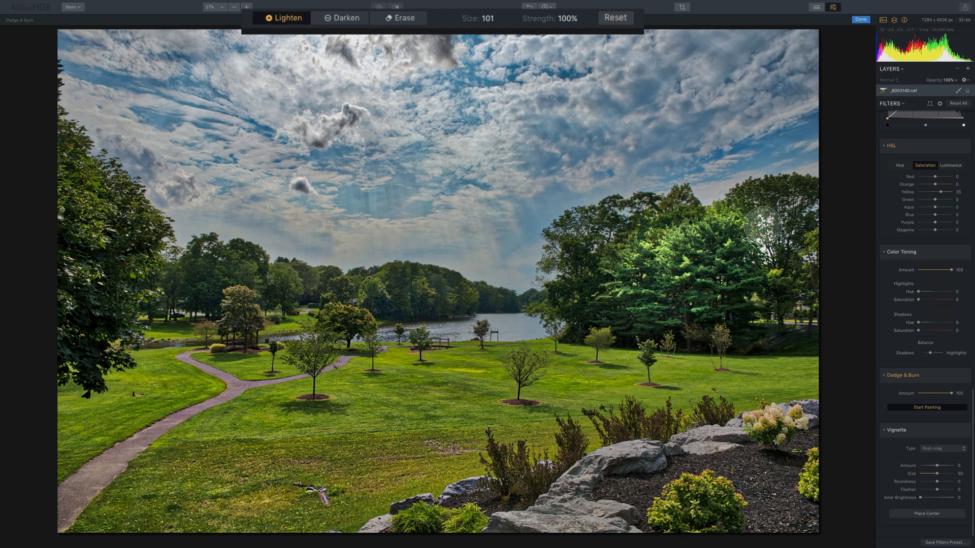
# Step: Undo the tree brightening, dodge the distant treeline at 18% strength, then reset the painted adjustments
pyautogui.press('cmd+z')
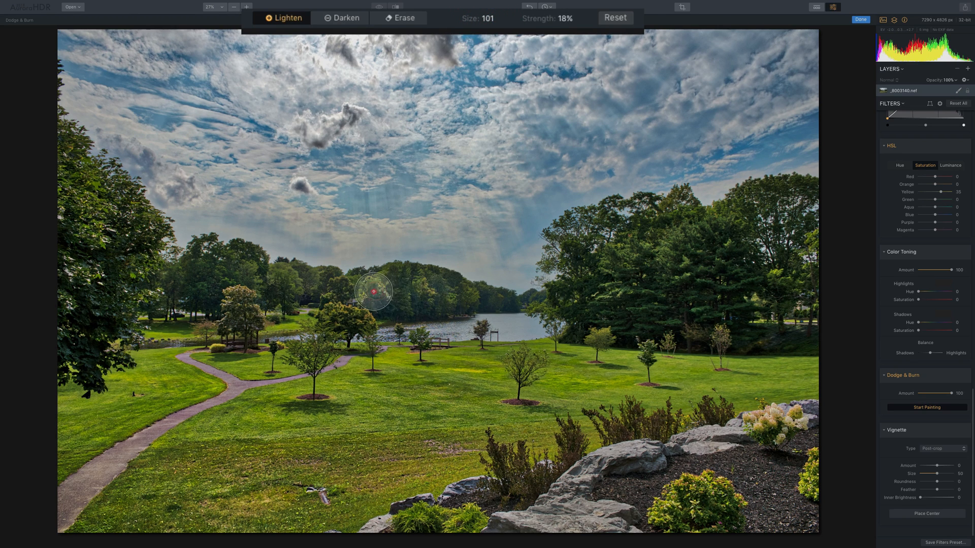
pyautogui.moveTo(374, 292); pyautogui.dragTo(248, 272)
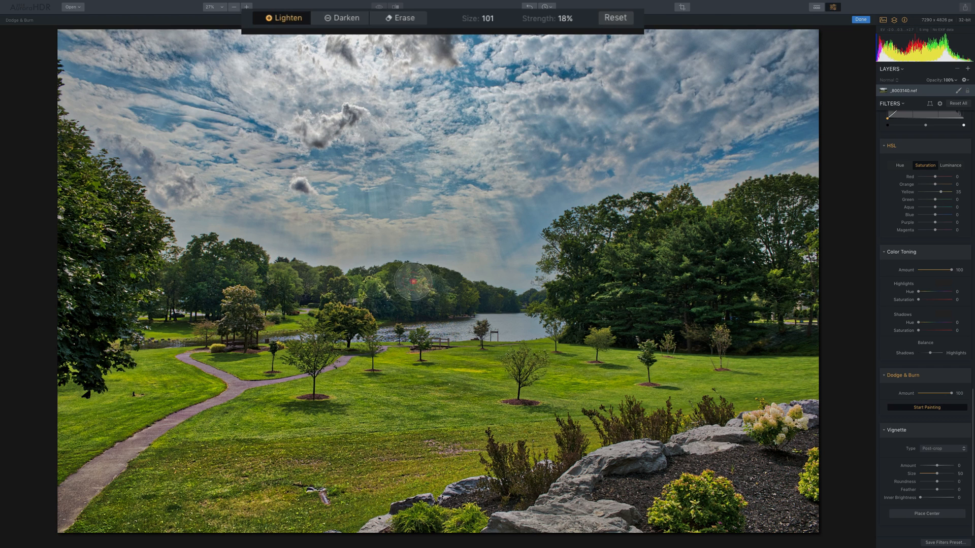
pyautogui.moveTo(268, 287)
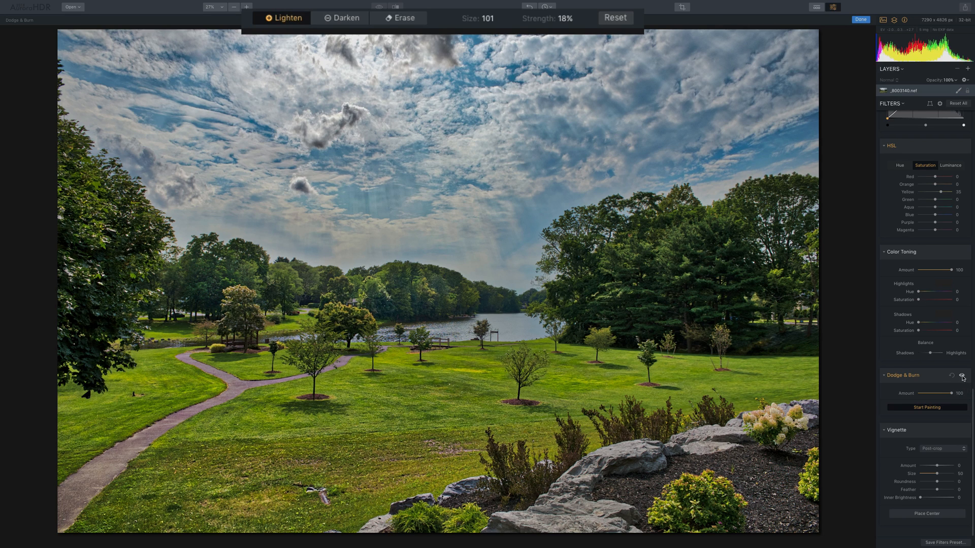
pyautogui.click(962, 377)
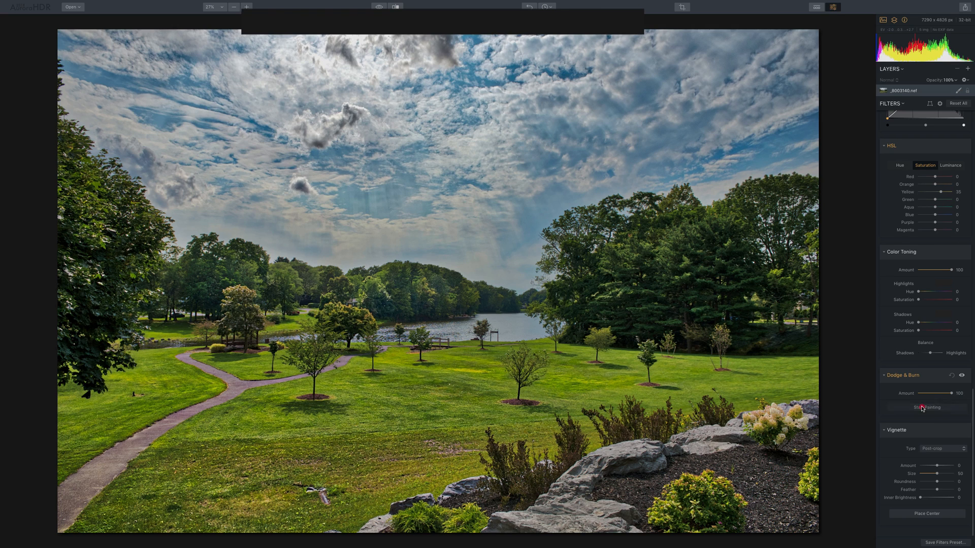
# Step: Resume painting in Darken mode with the burn brush at size 28 and 28% strength for the path
pyautogui.click(926, 407)
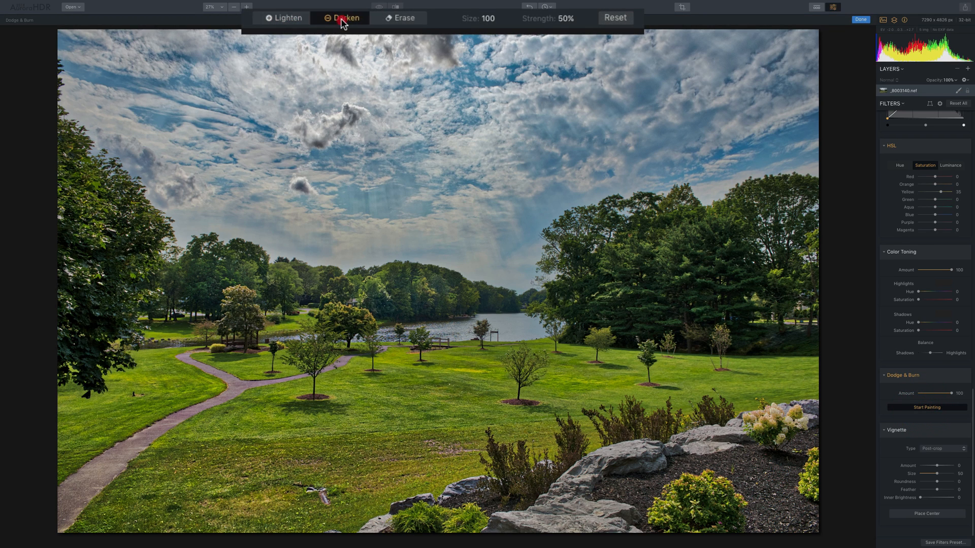
pyautogui.click(345, 17)
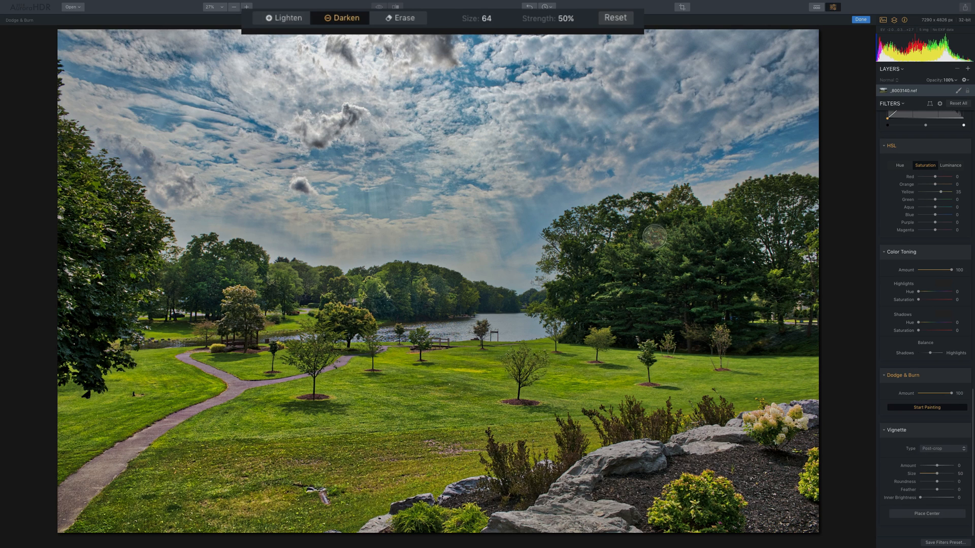
pyautogui.moveTo(533, 19)
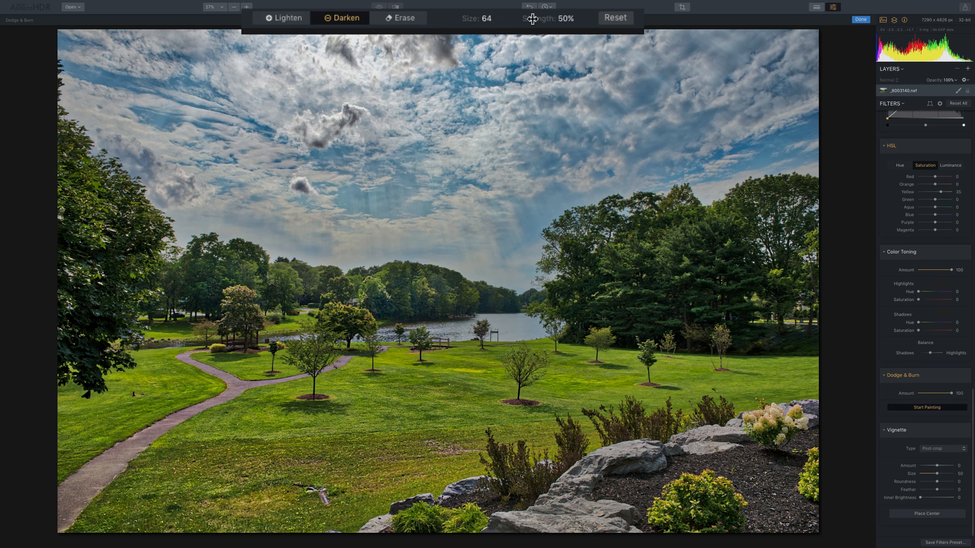
pyautogui.moveTo(531, 18); pyautogui.dragTo(521, 19)
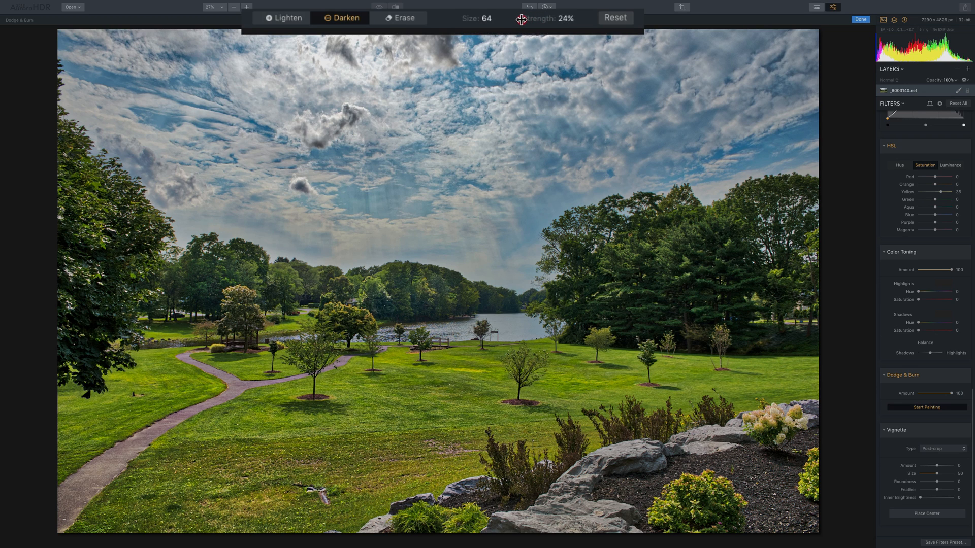
pyautogui.moveTo(520, 20); pyautogui.dragTo(542, 19)
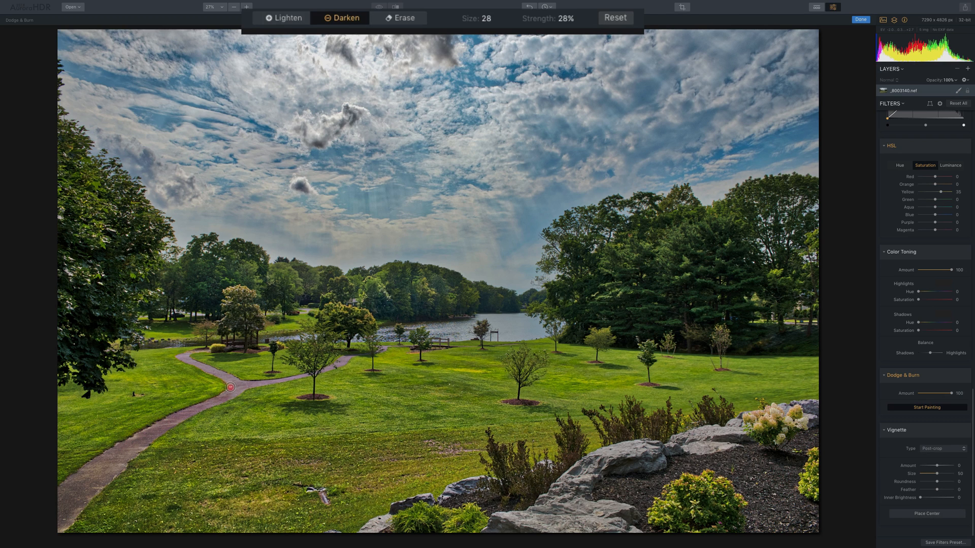
pyautogui.moveTo(190, 360)
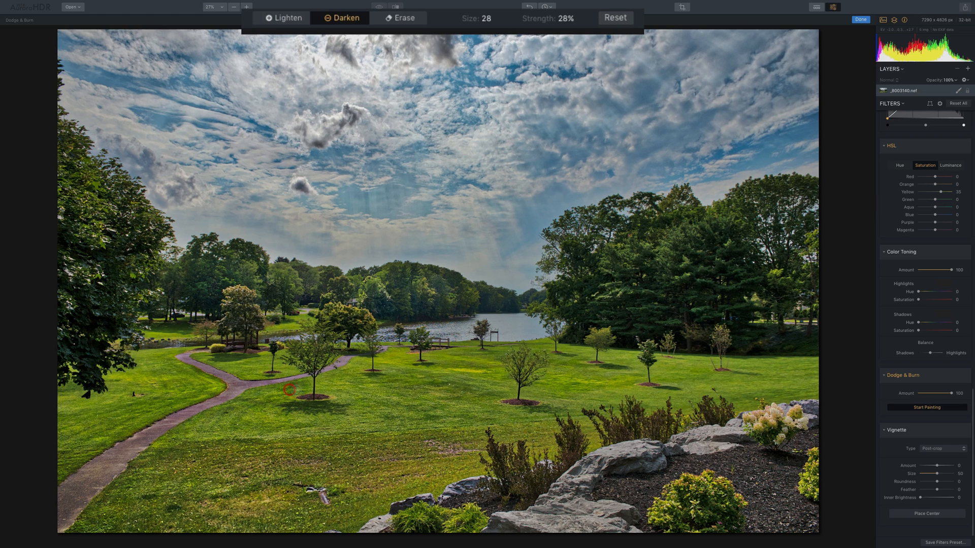
# Step: Switch the brush to Erase mode at size 40 and 100% strength
pyautogui.click(403, 17)
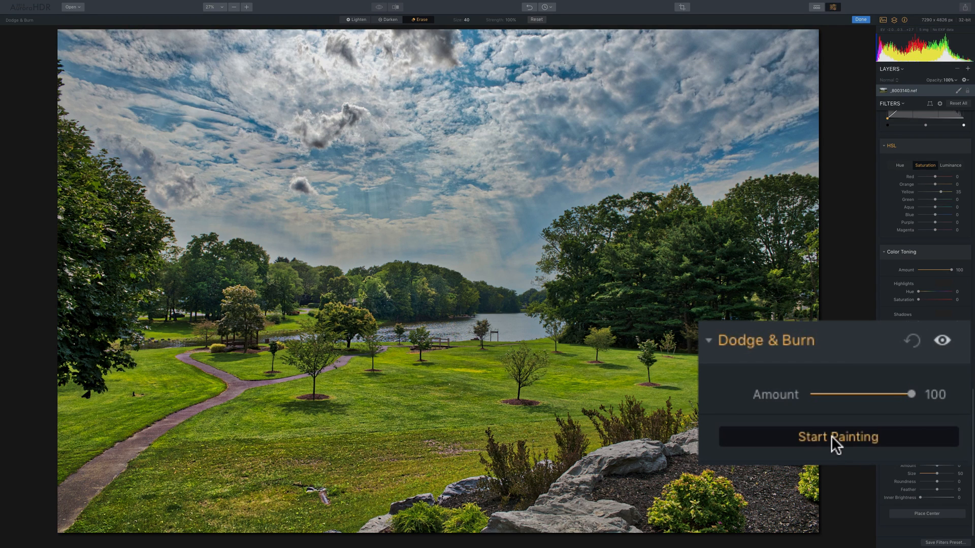
# Step: Exit painting and trial the Dodge & Burn amount through 0, 82, 55, 48, 0, ending at 100
pyautogui.click(838, 437)
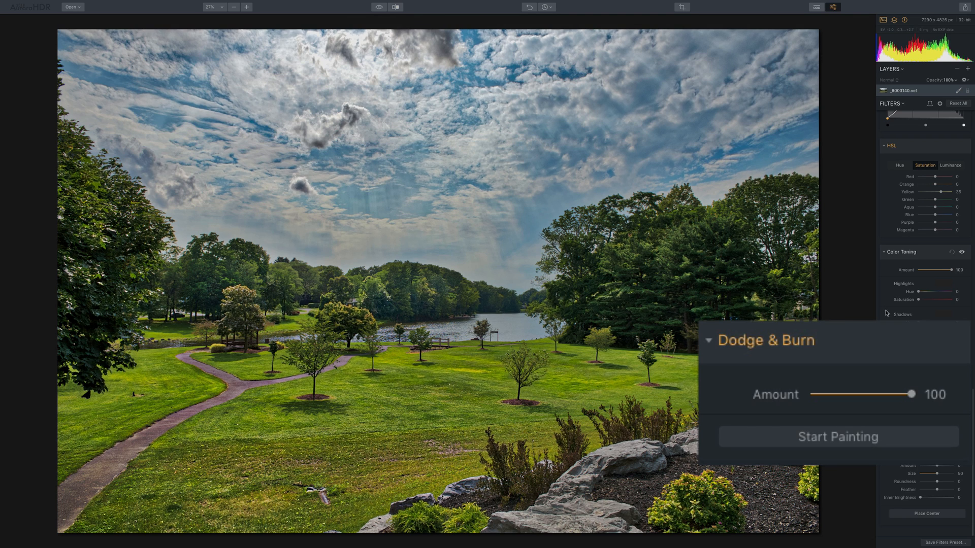
pyautogui.moveTo(912, 394); pyautogui.dragTo(812, 394)
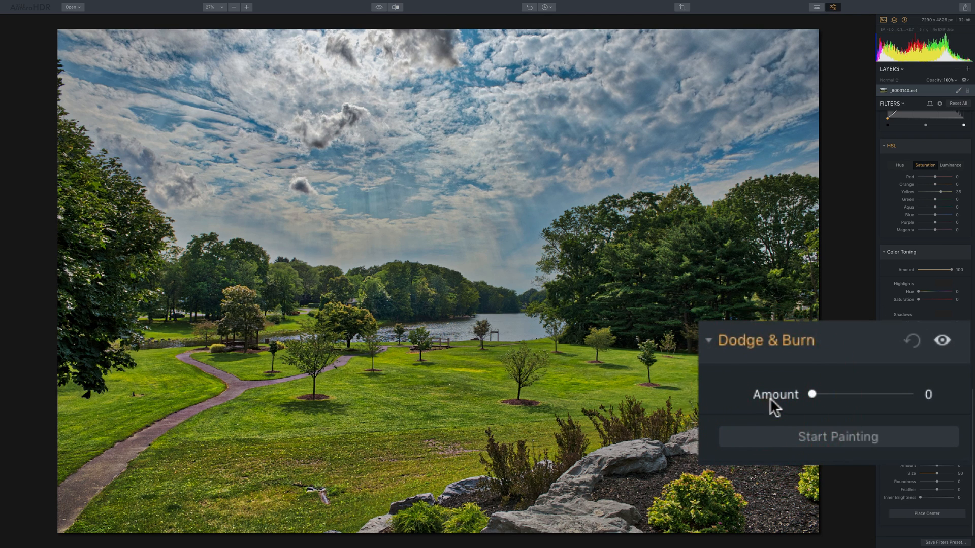
pyautogui.moveTo(812, 394); pyautogui.dragTo(891, 394)
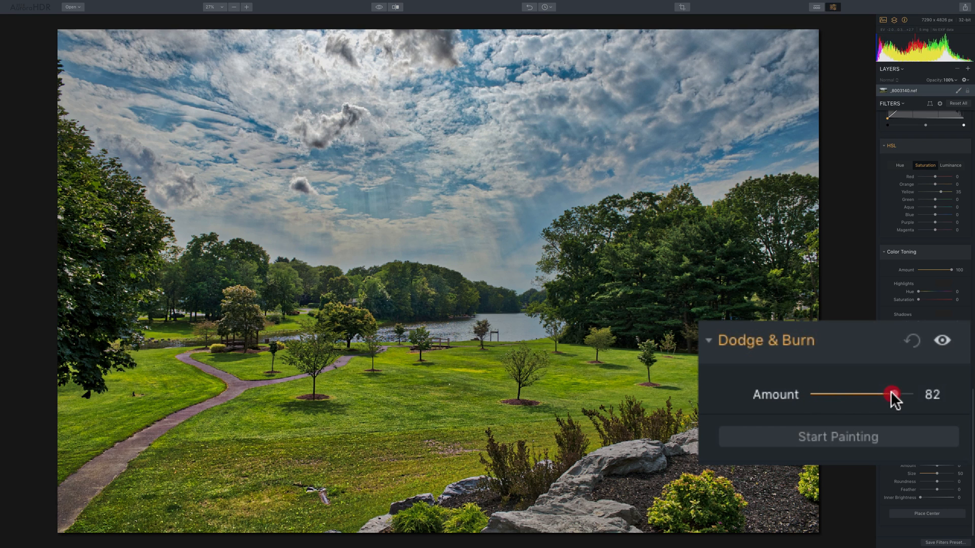
pyautogui.moveTo(890, 394); pyautogui.dragTo(869, 394)
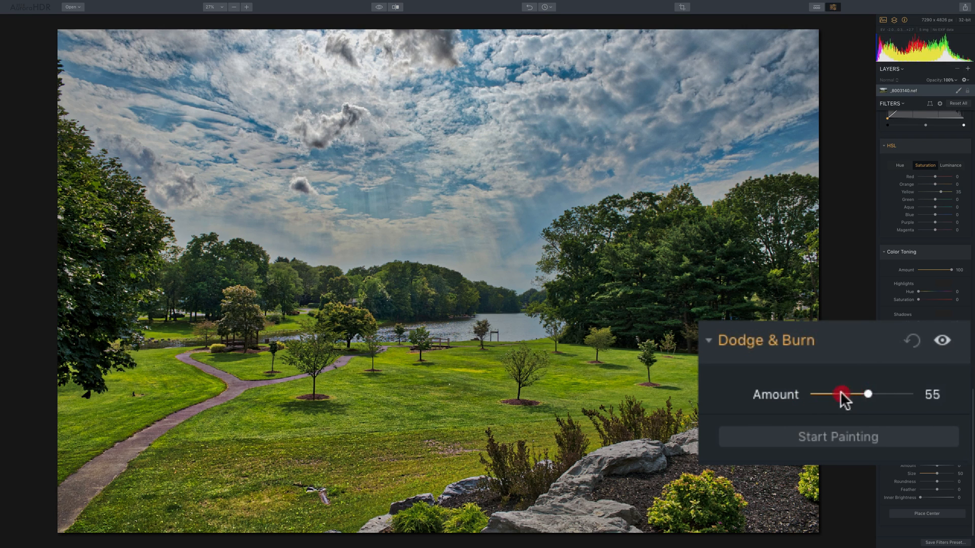
pyautogui.moveTo(843, 394); pyautogui.dragTo(857, 394)
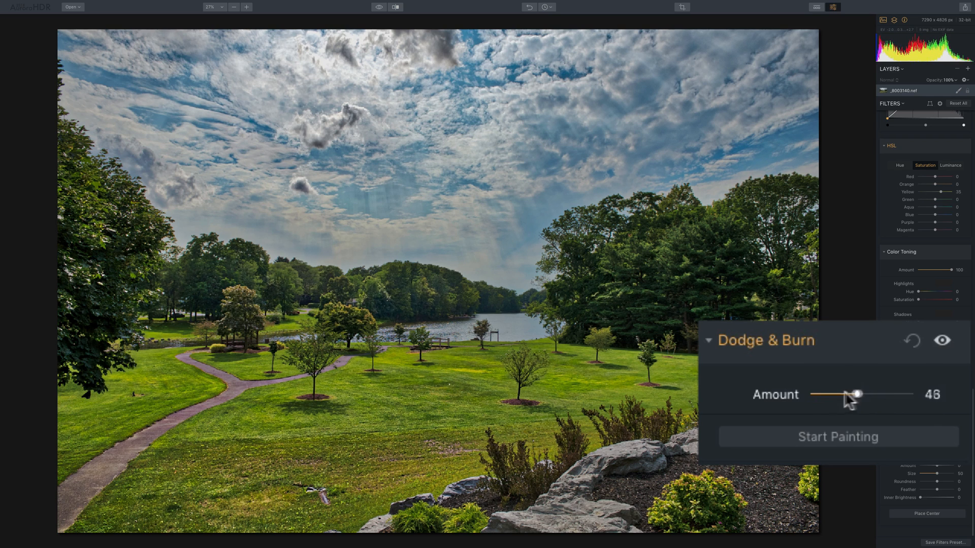
pyautogui.click(913, 340)
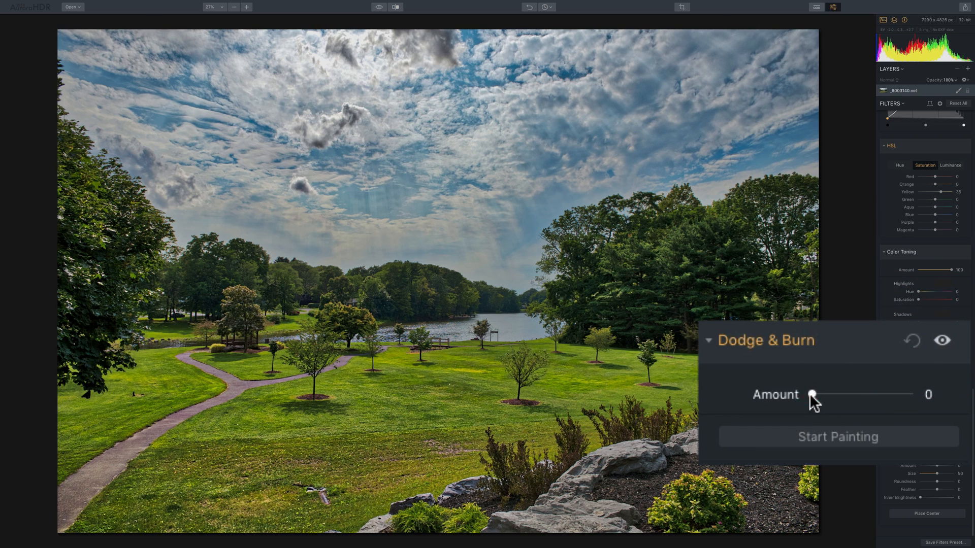
pyautogui.moveTo(812, 394); pyautogui.dragTo(912, 394)
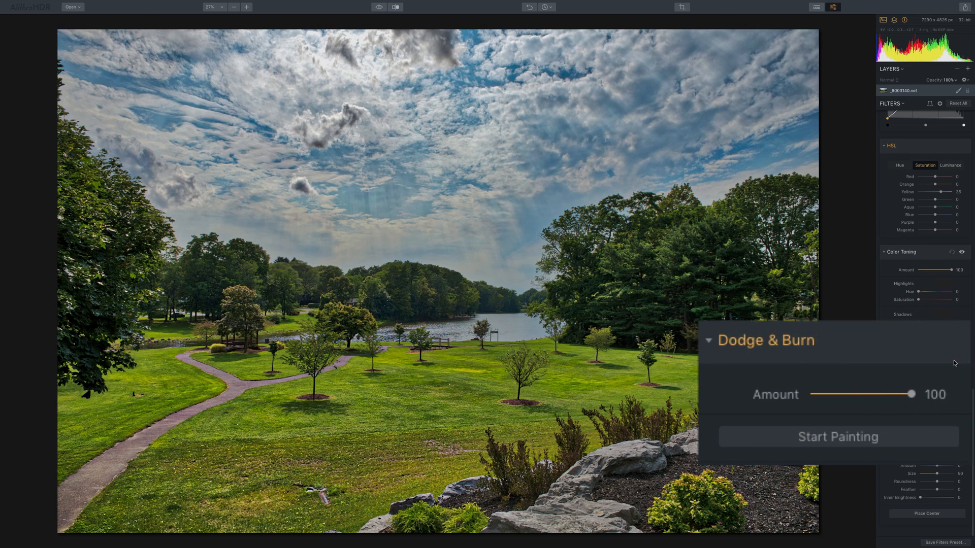